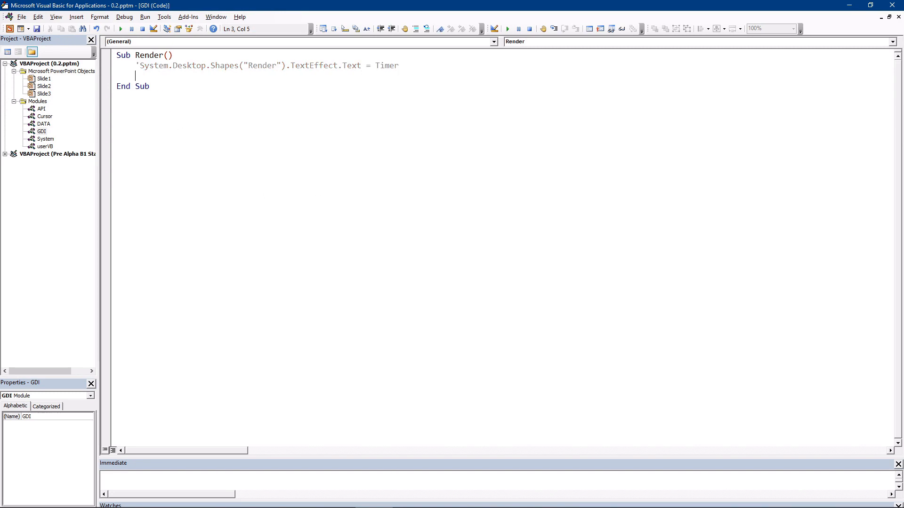
Add ActivePresentation.SlideShowWindow.View.GotoSlide with a Data index to the Render sub
{"action": "type", "text": "Active"}
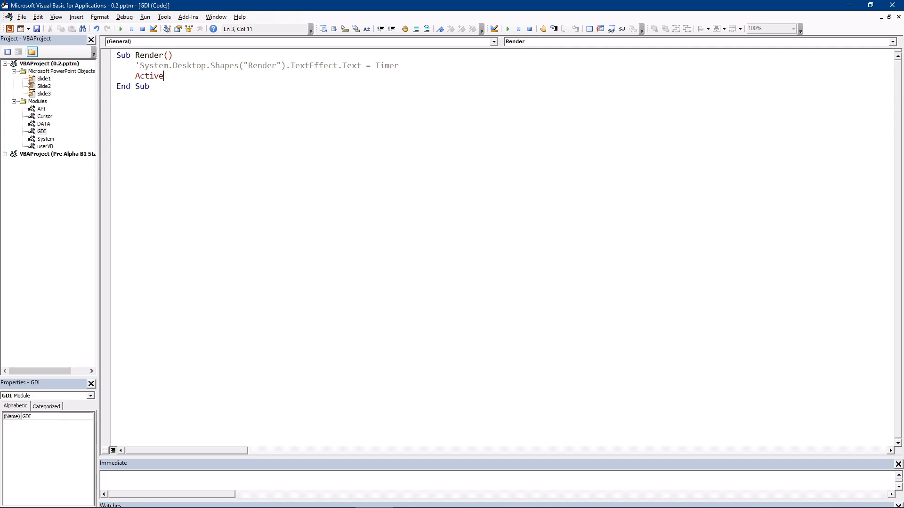
{"action": "type", "text": "Presentation."}
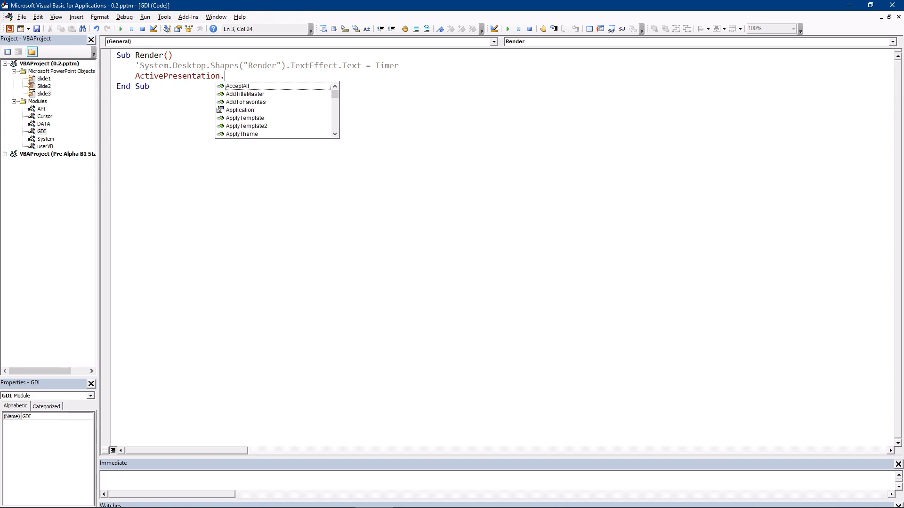
{"action": "type", "text": "SlideShowWindow.View."}
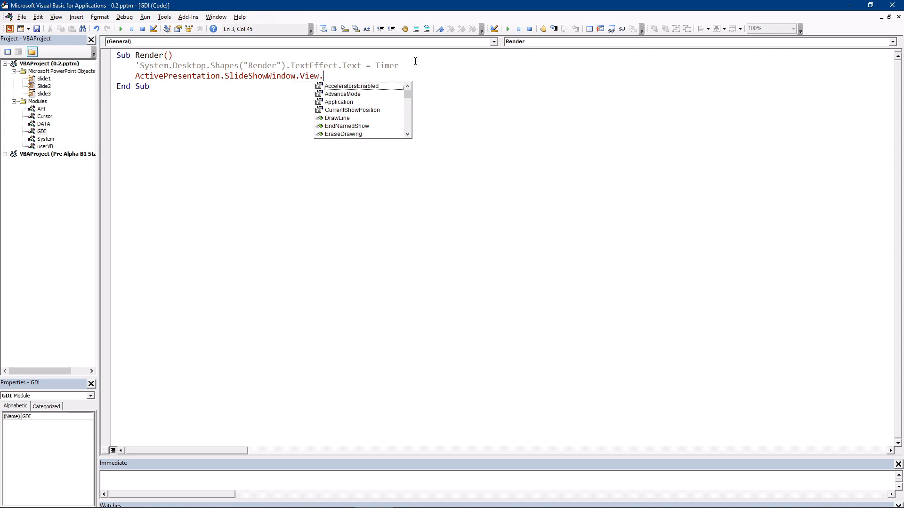
{"action": "type", "text": "GotoSL"}
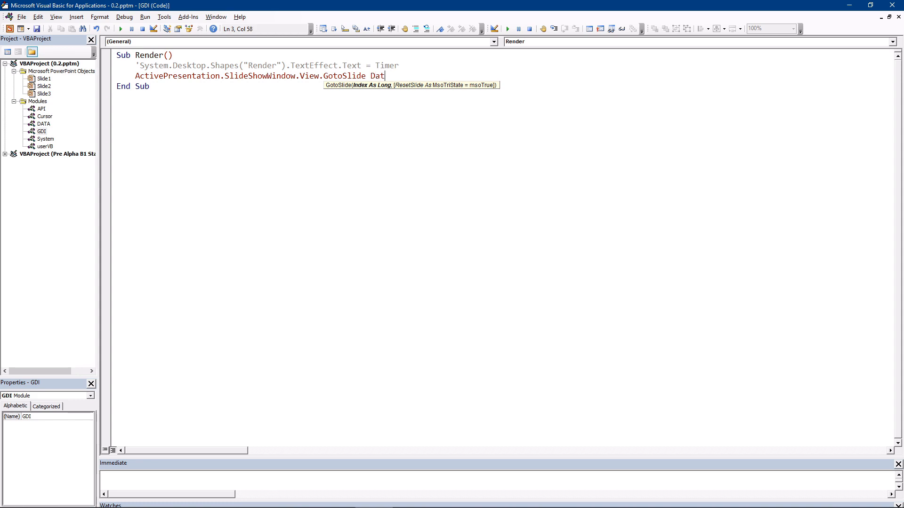
{"action": "type", "text": "a."}
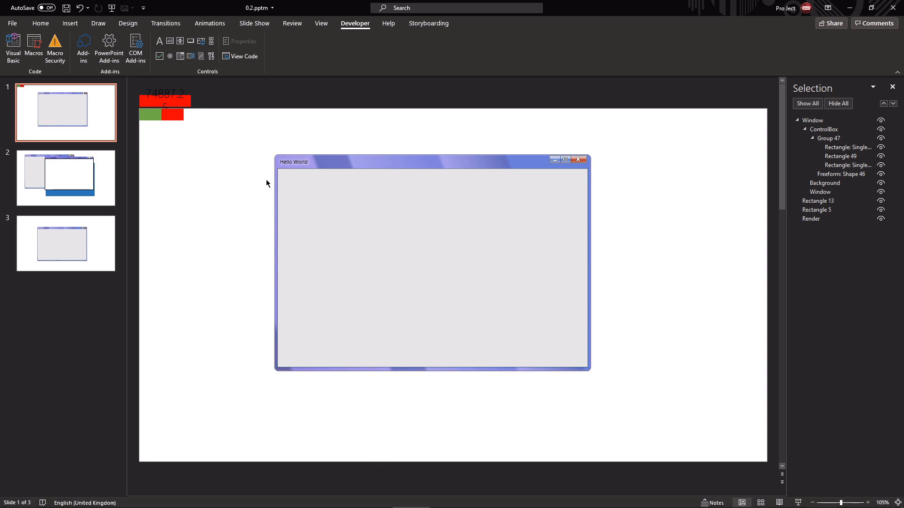
{"action": "mouse_move", "coordinate": [567, 483]}
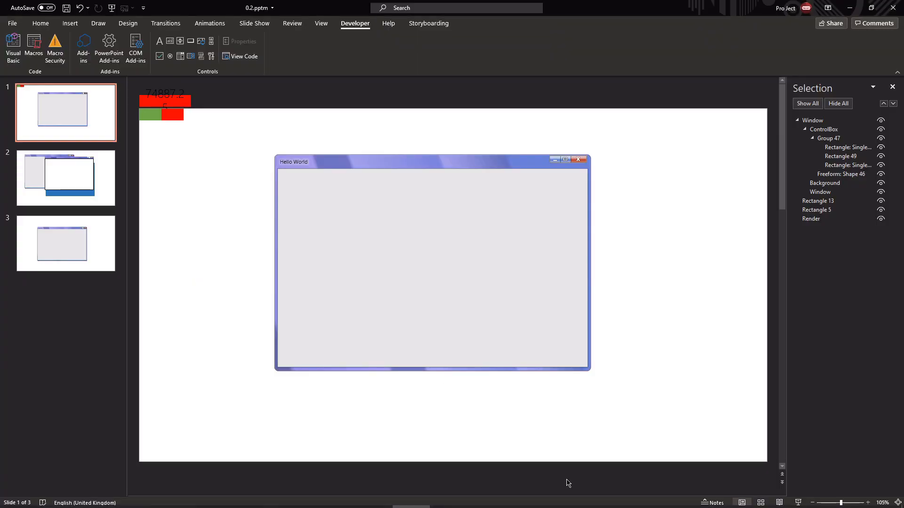
Click on slide 1 showing the Hello World window, with the Selection Pane open
{"action": "left_click", "coordinate": [242, 56]}
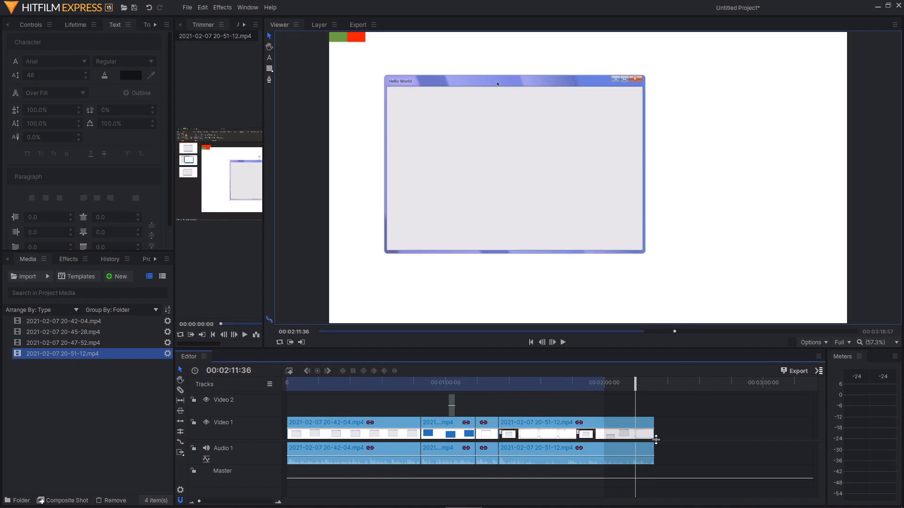
{"action": "mouse_move", "coordinate": [684, 413]}
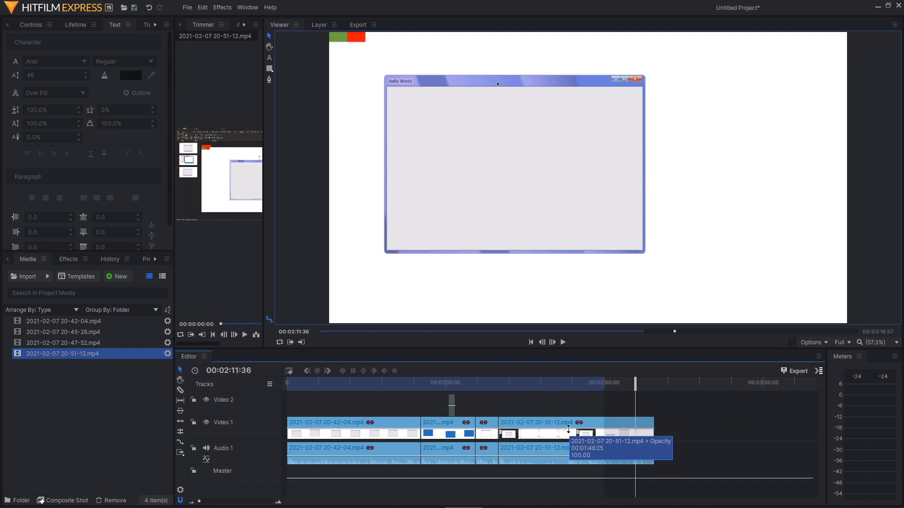
{"action": "mouse_move", "coordinate": [669, 375]}
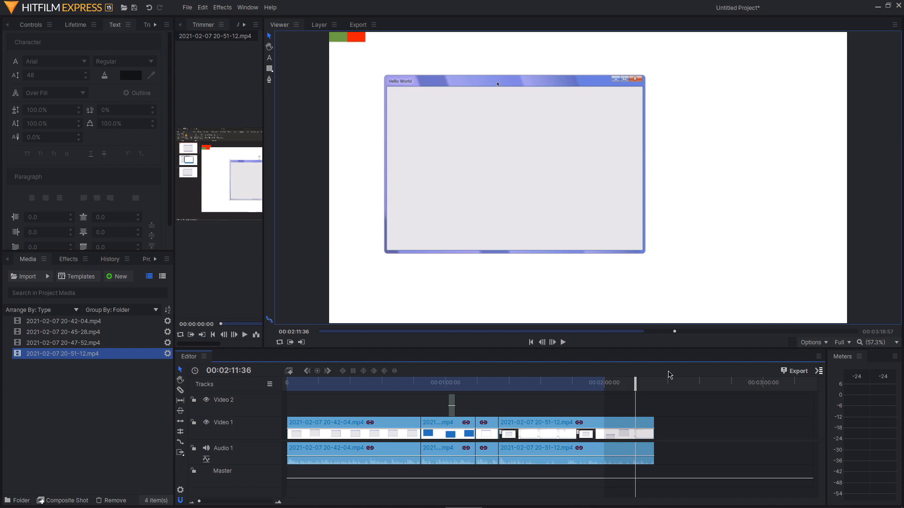
{"action": "mouse_move", "coordinate": [652, 420]}
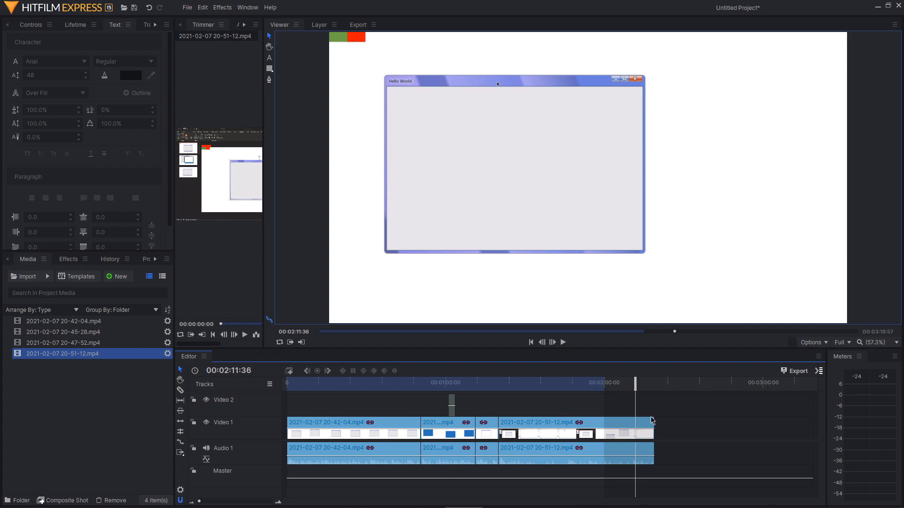
{"action": "mouse_move", "coordinate": [261, 363]}
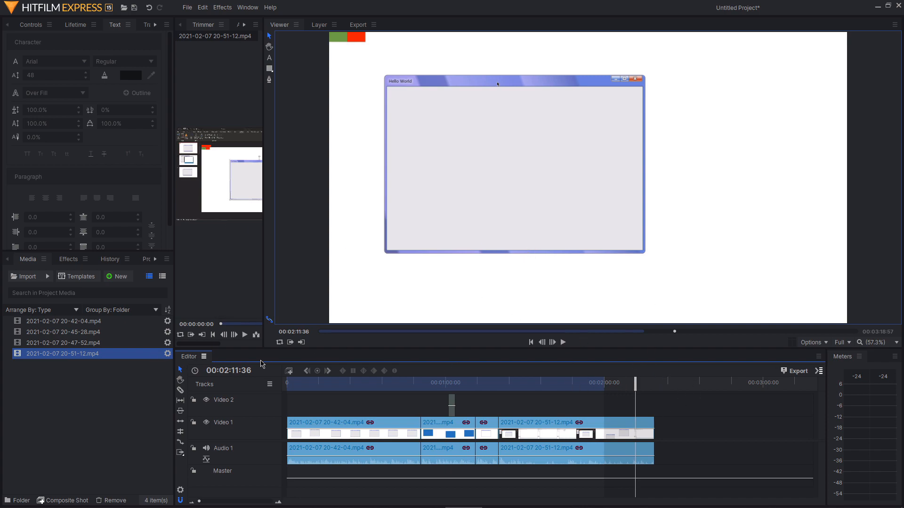
{"action": "mouse_move", "coordinate": [642, 348]}
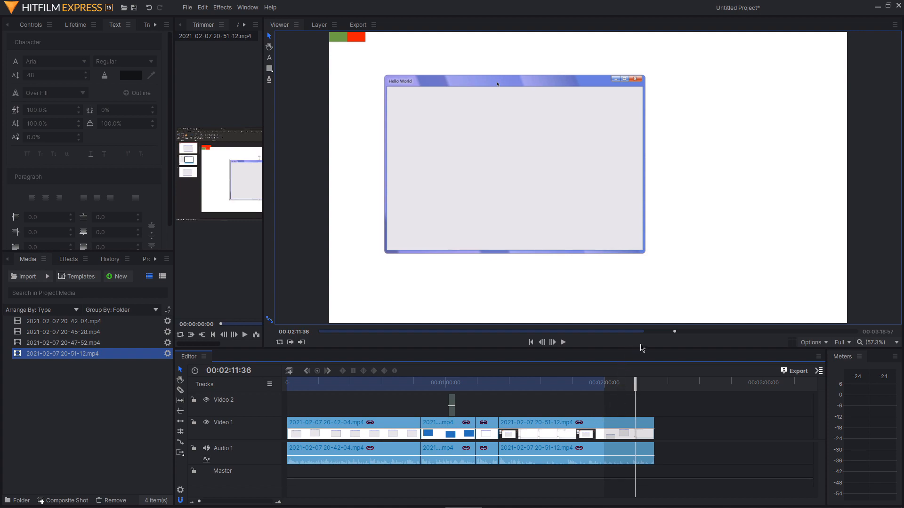
{"action": "mouse_move", "coordinate": [514, 272]}
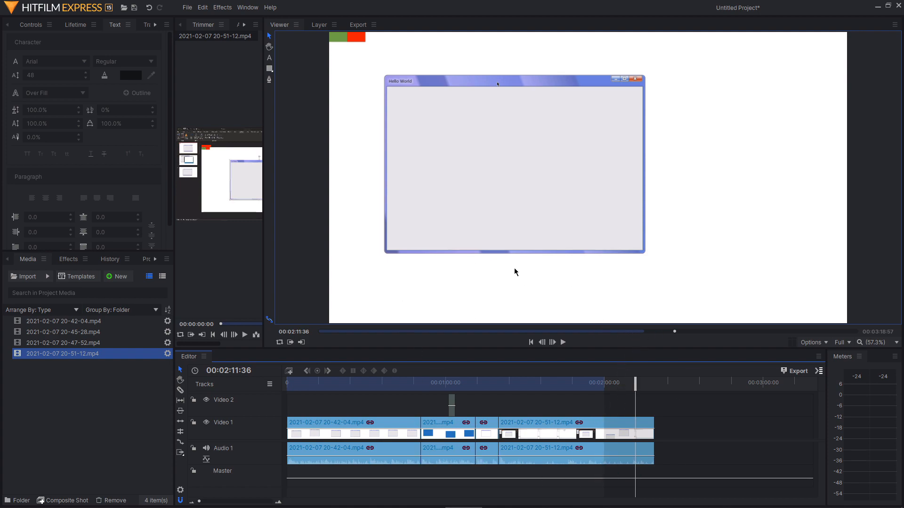
{"action": "mouse_move", "coordinate": [516, 304]}
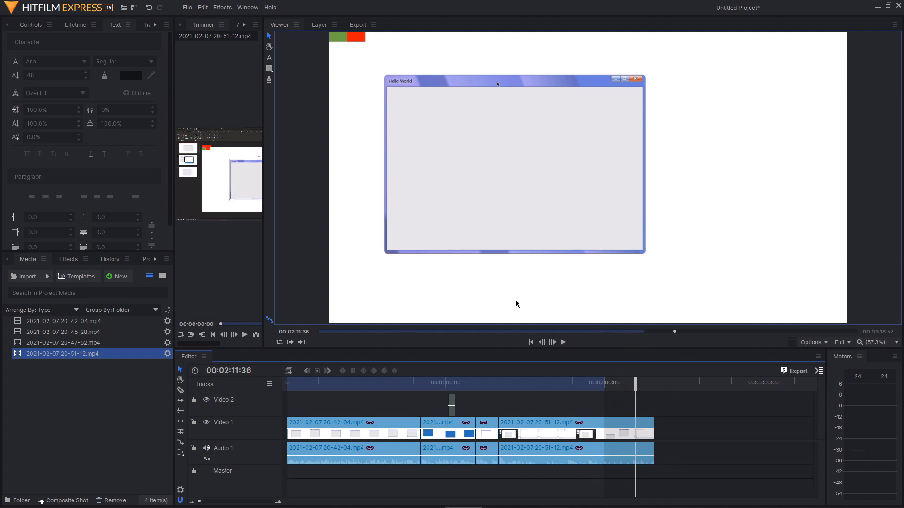
{"action": "mouse_move", "coordinate": [564, 365]}
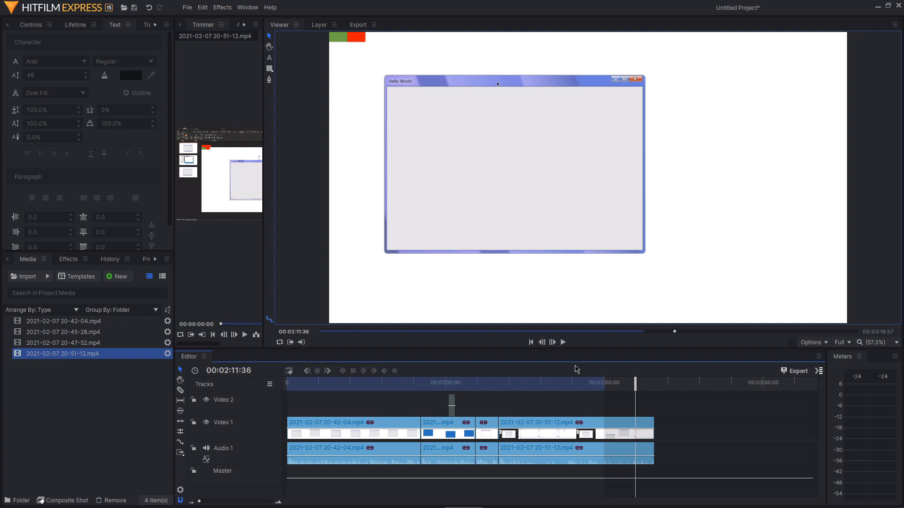
{"action": "mouse_move", "coordinate": [579, 367]}
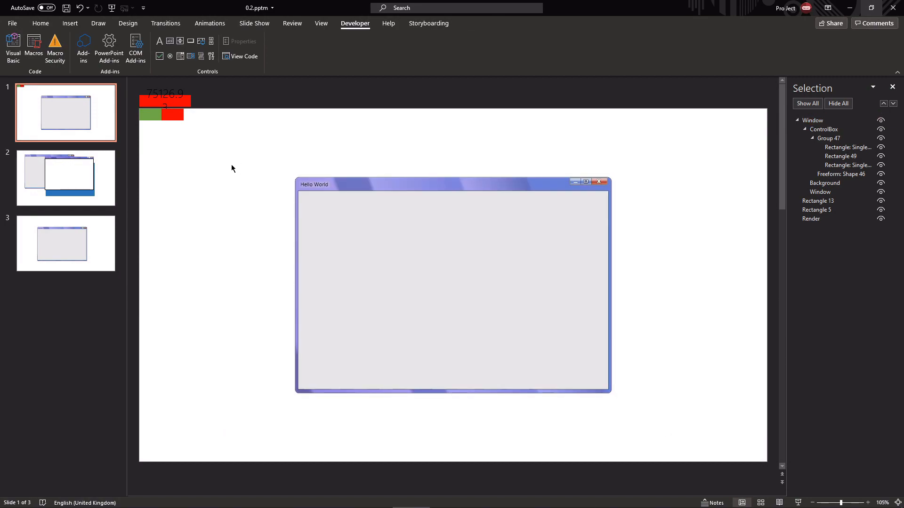
{"action": "mouse_move", "coordinate": [200, 271]}
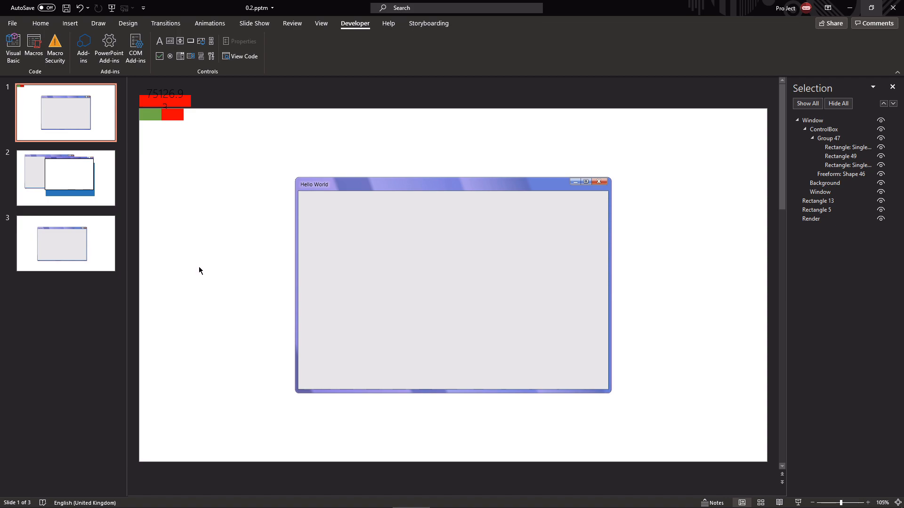
{"action": "mouse_move", "coordinate": [252, 187]}
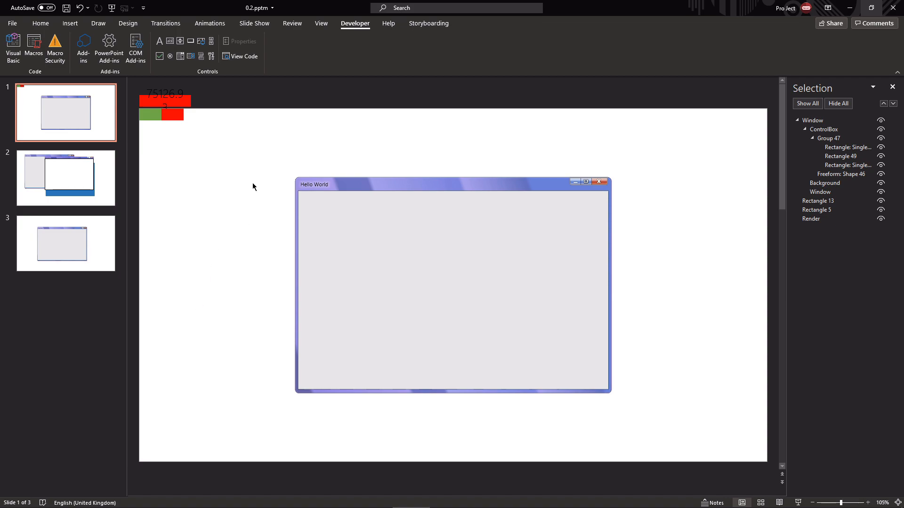
{"action": "mouse_move", "coordinate": [621, 244]}
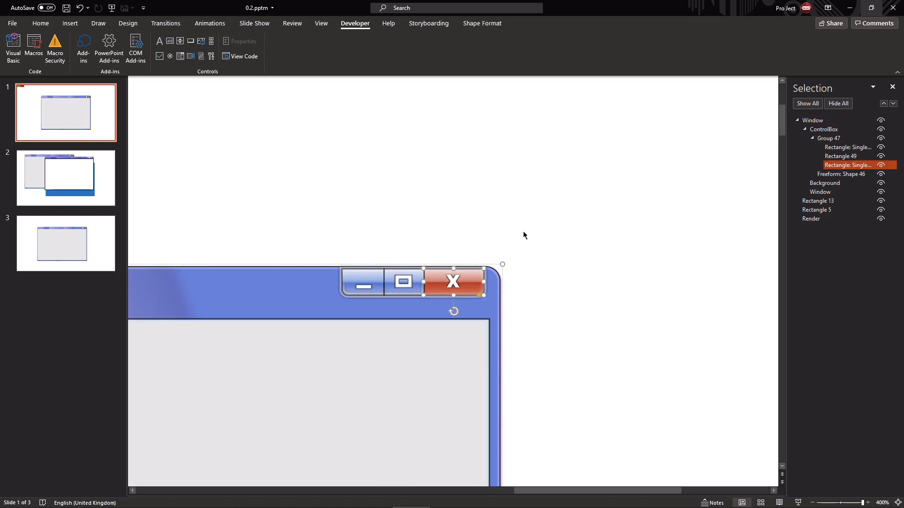
{"action": "left_click", "coordinate": [426, 296]}
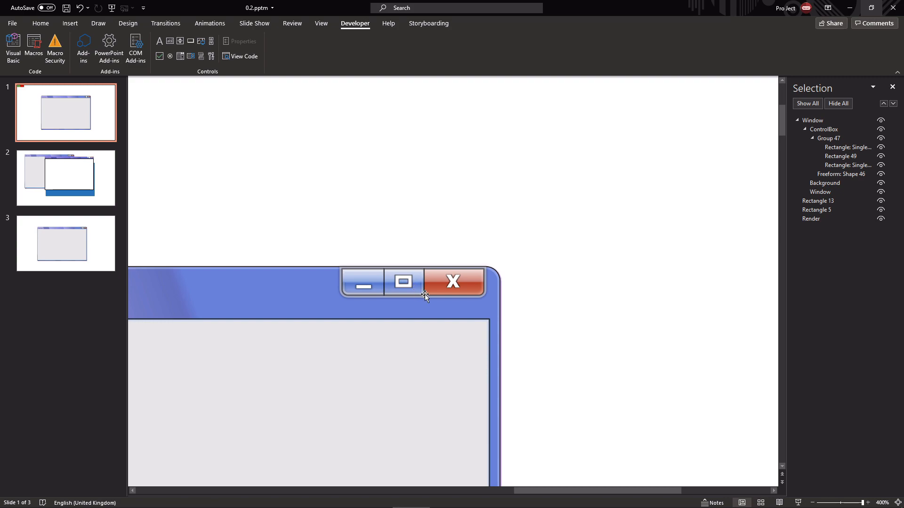
{"action": "left_click", "coordinate": [402, 282]}
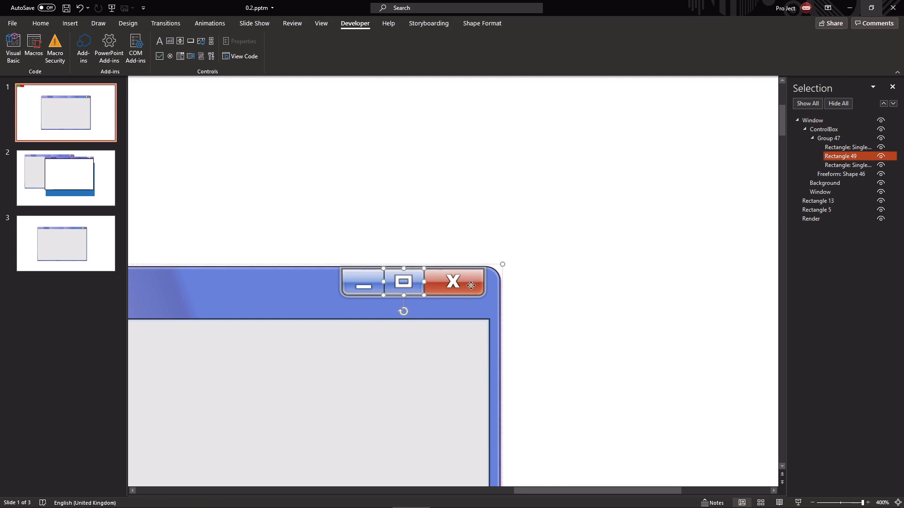
{"action": "left_click", "coordinate": [627, 253]}
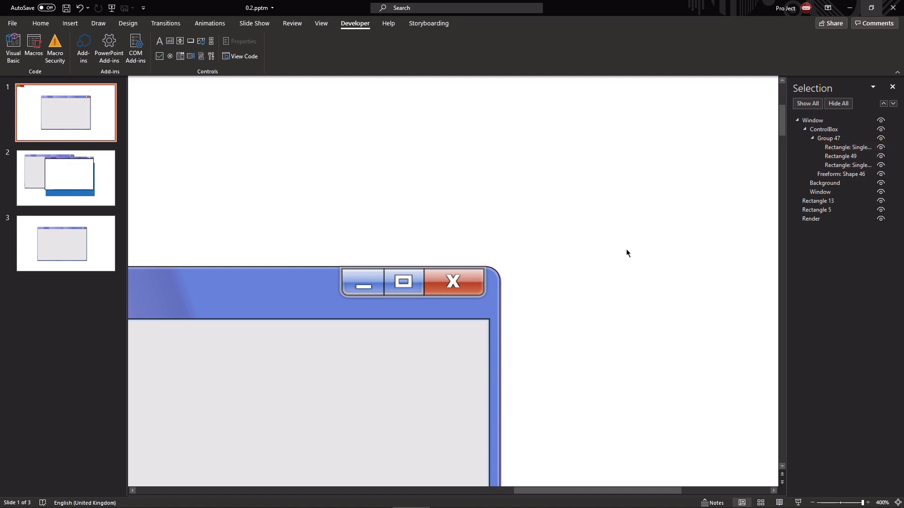